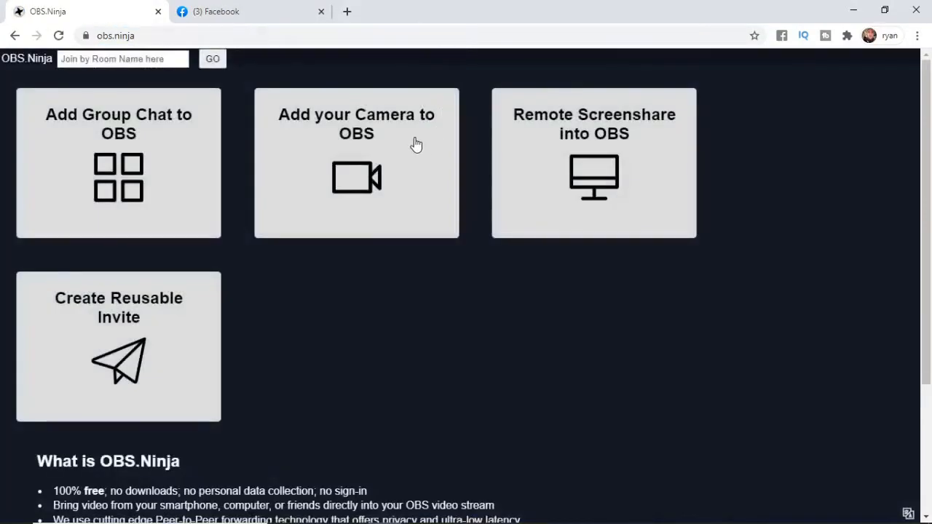
mouse_move(306, 239)
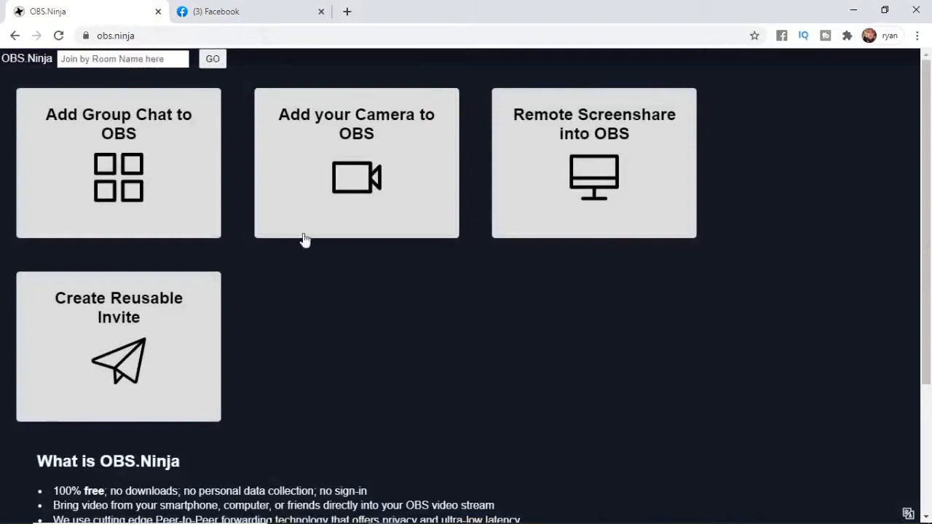
mouse_move(332, 198)
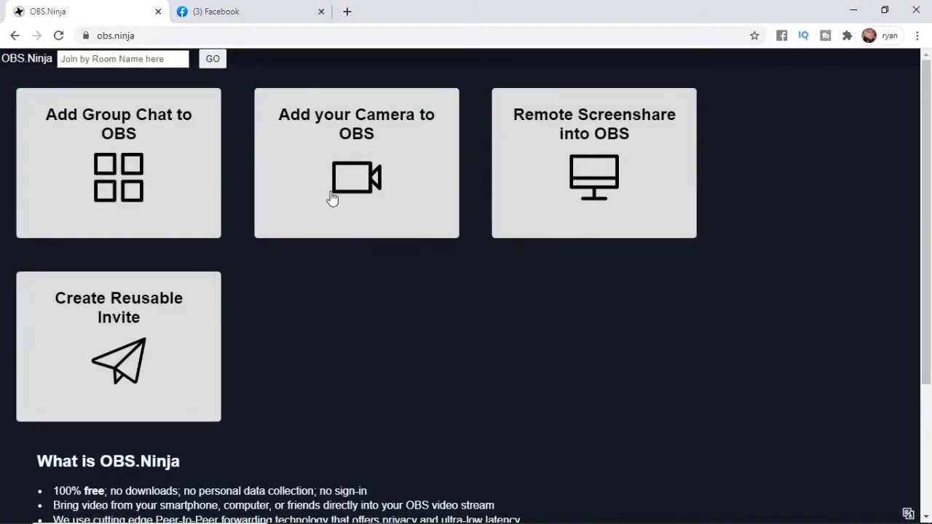
mouse_move(149, 356)
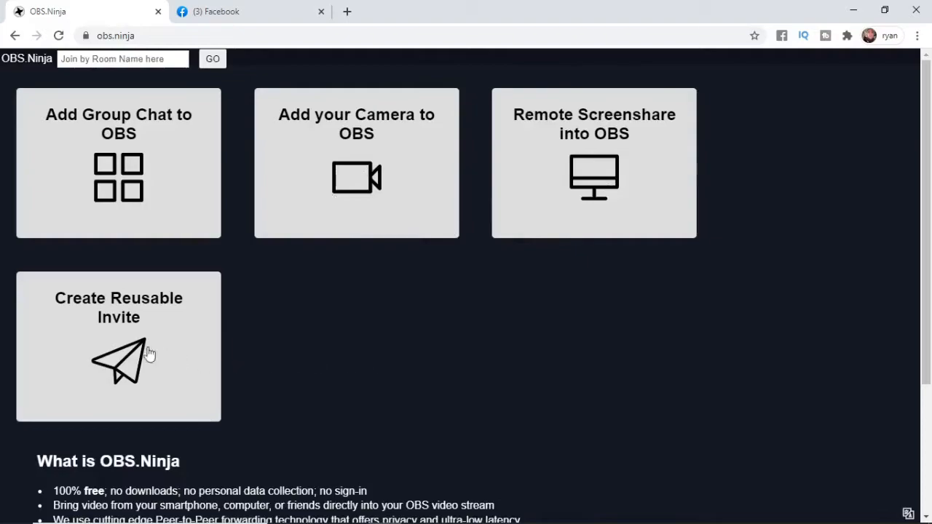
Step: Start a reusable invite and name its media source "OBS"
left_click(118, 354)
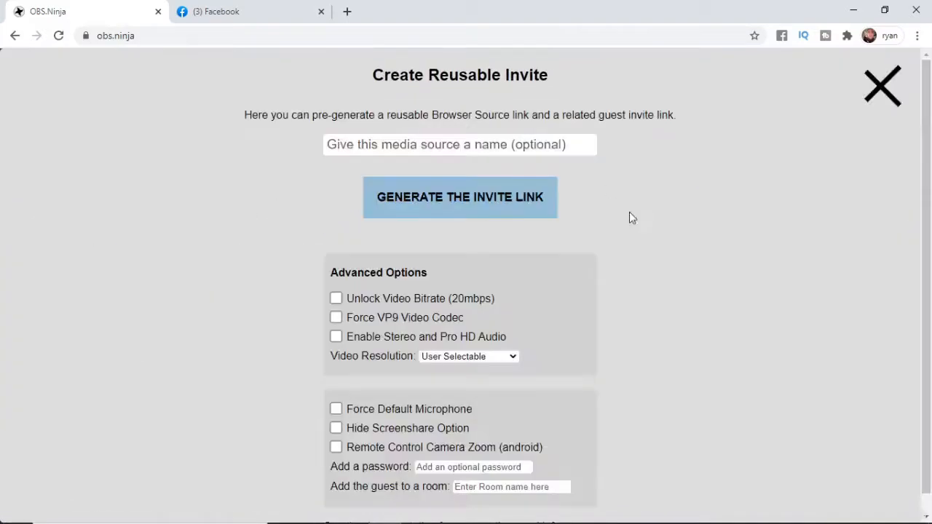
mouse_move(566, 83)
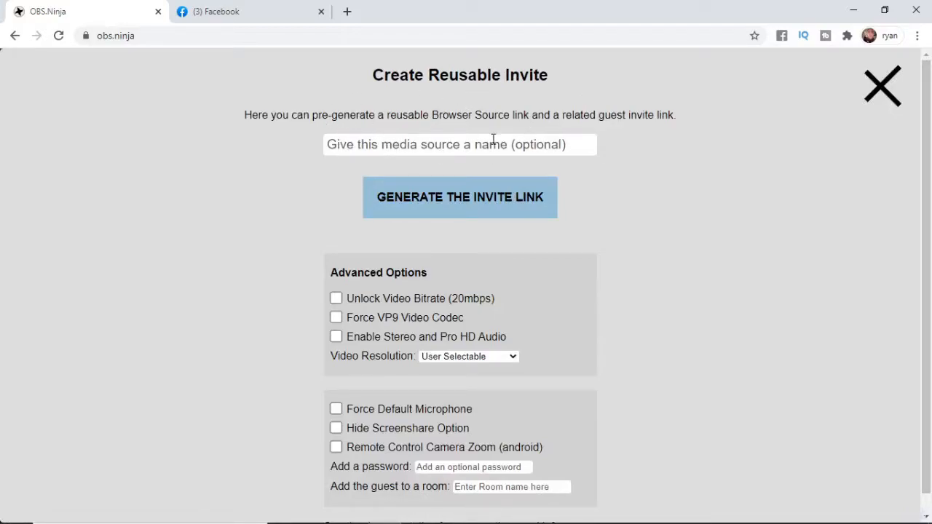
type("OBS")
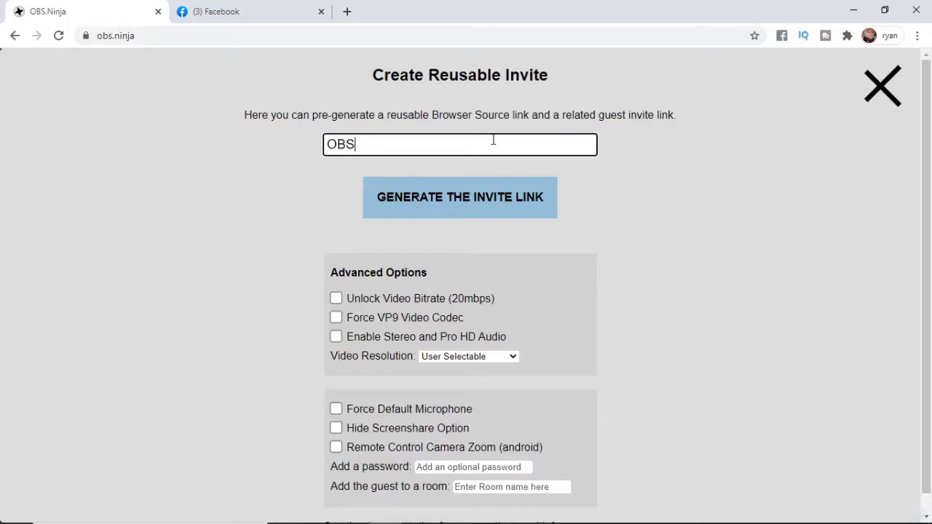
mouse_move(650, 210)
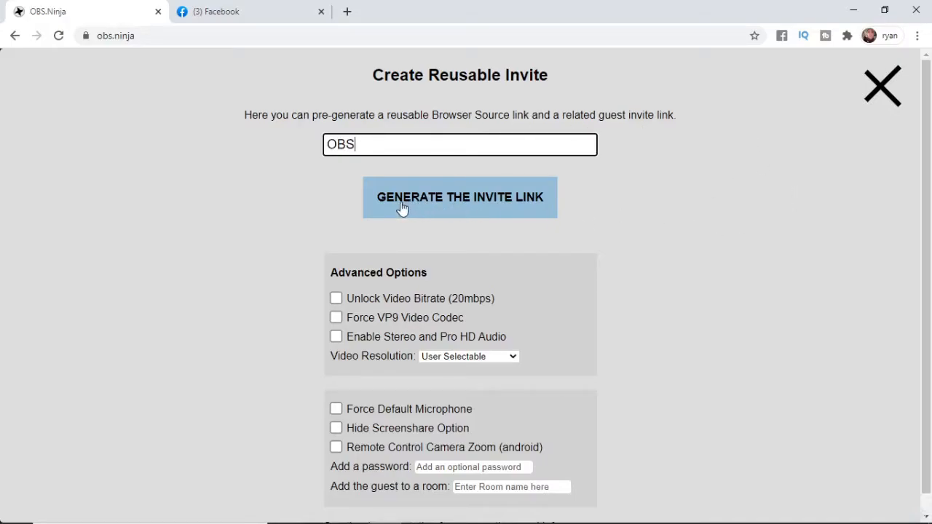
Step: Generate the guest invite link with QR code and the OBS browser source link
left_click(460, 198)
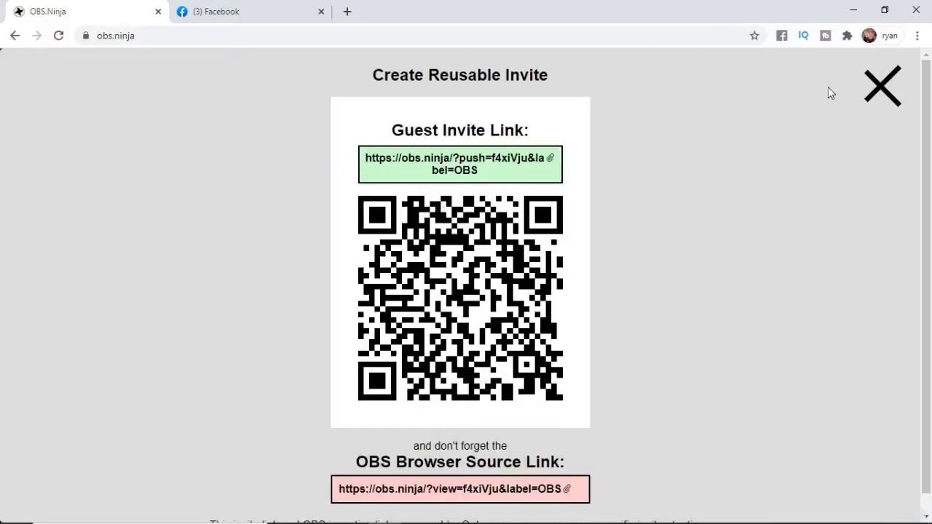
scroll("down", 3)
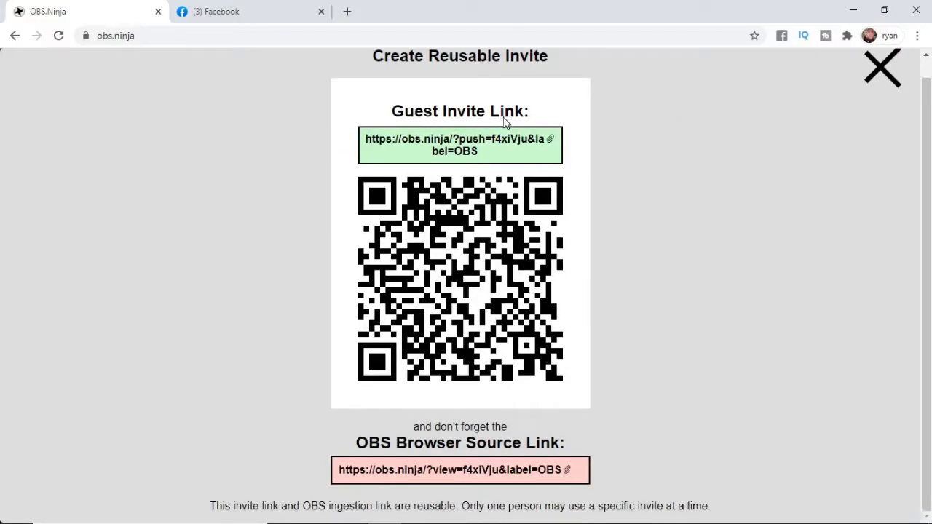
mouse_move(449, 138)
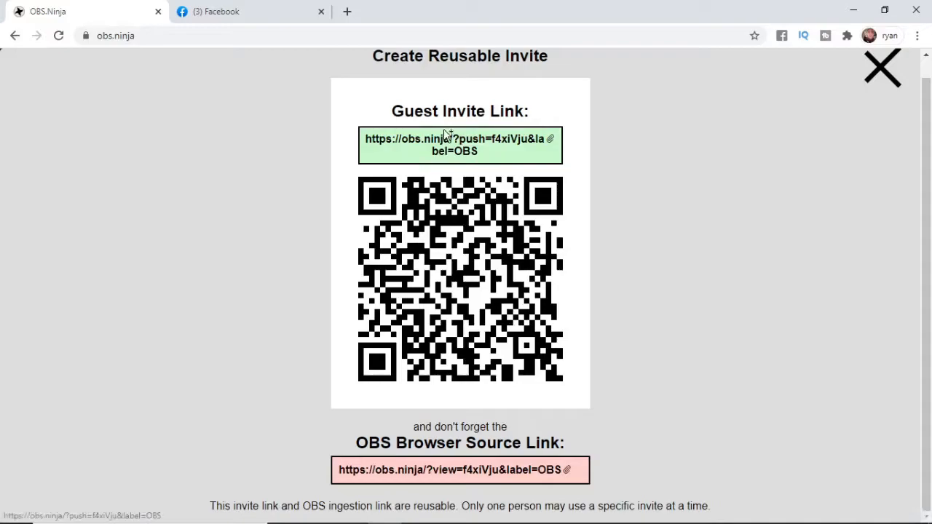
mouse_move(507, 231)
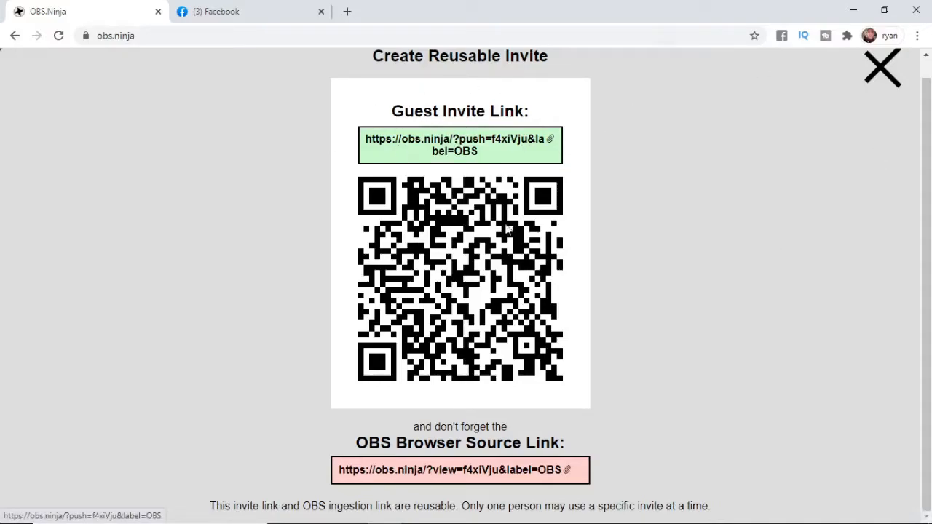
mouse_move(551, 218)
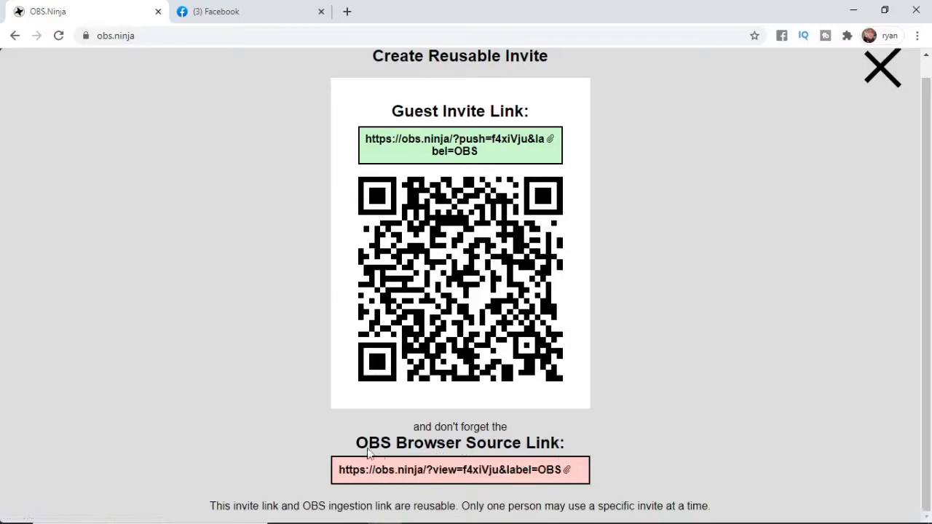
mouse_move(522, 479)
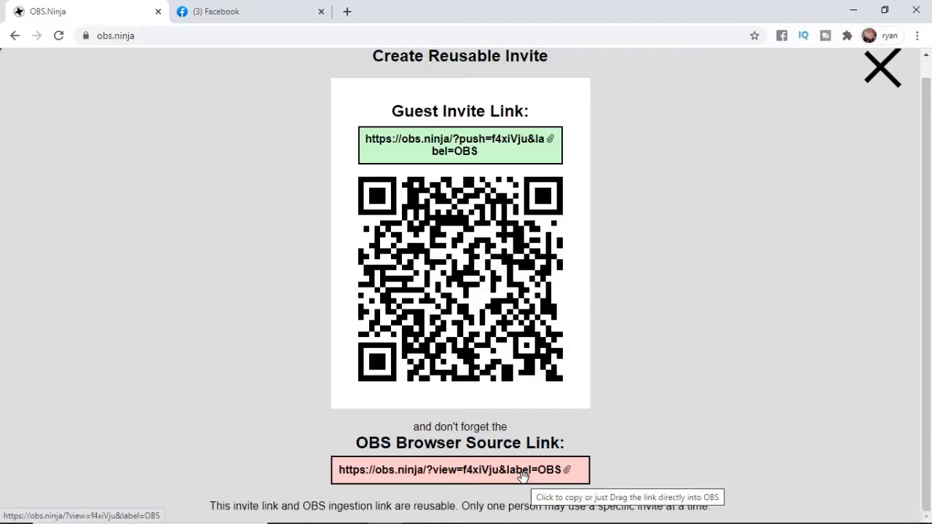
mouse_move(456, 150)
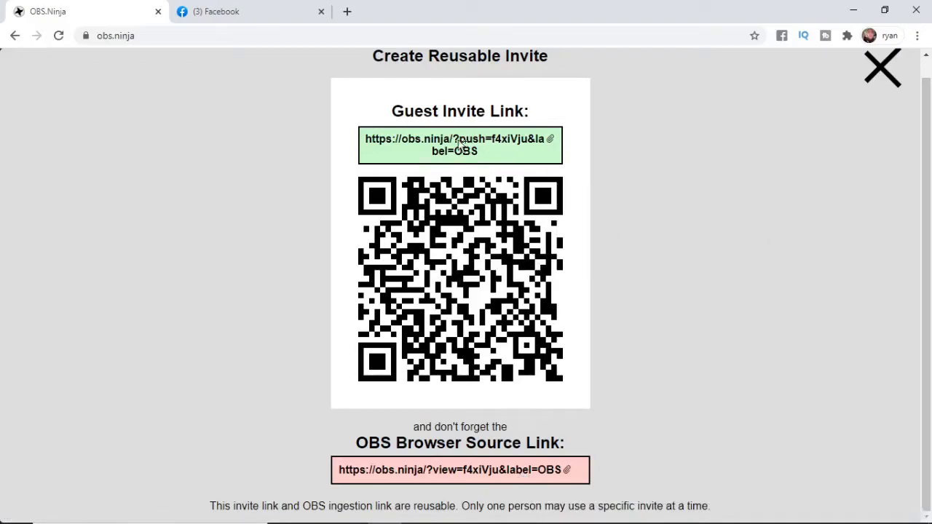
mouse_move(424, 181)
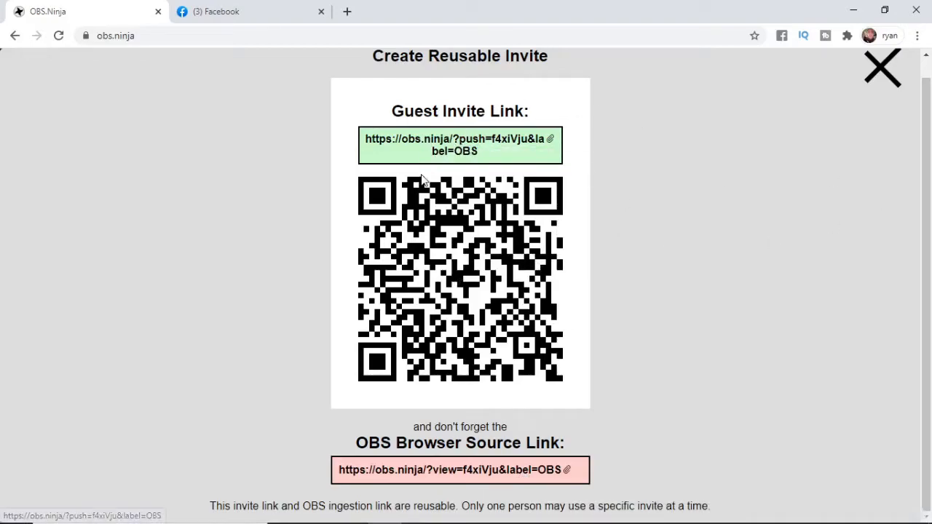
mouse_move(425, 153)
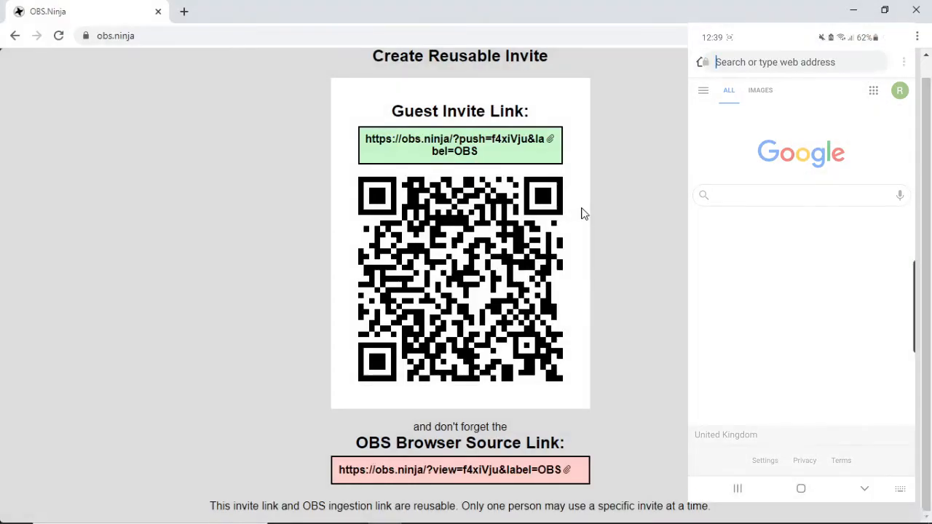
Step: Paste the guest invite link into the phone's Chrome address bar and copy the OBS browser source link
left_click(775, 61)
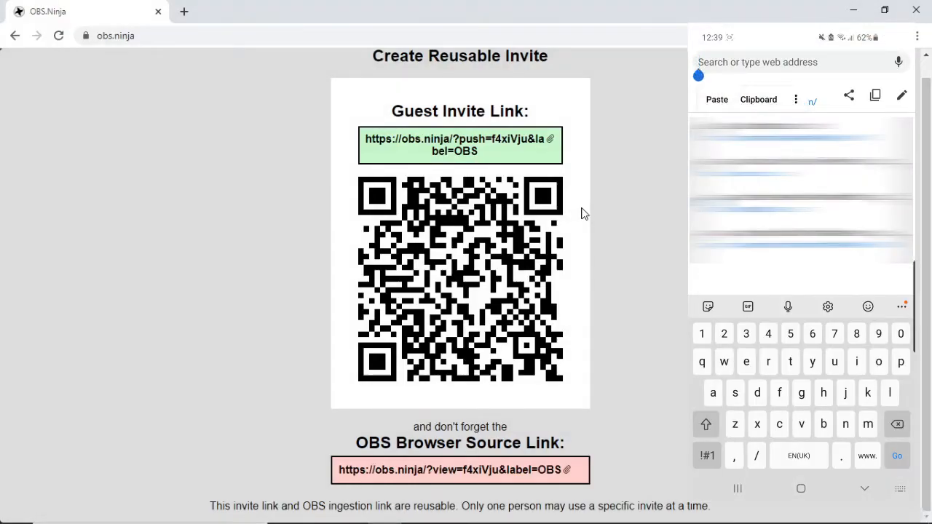
left_click(717, 99)
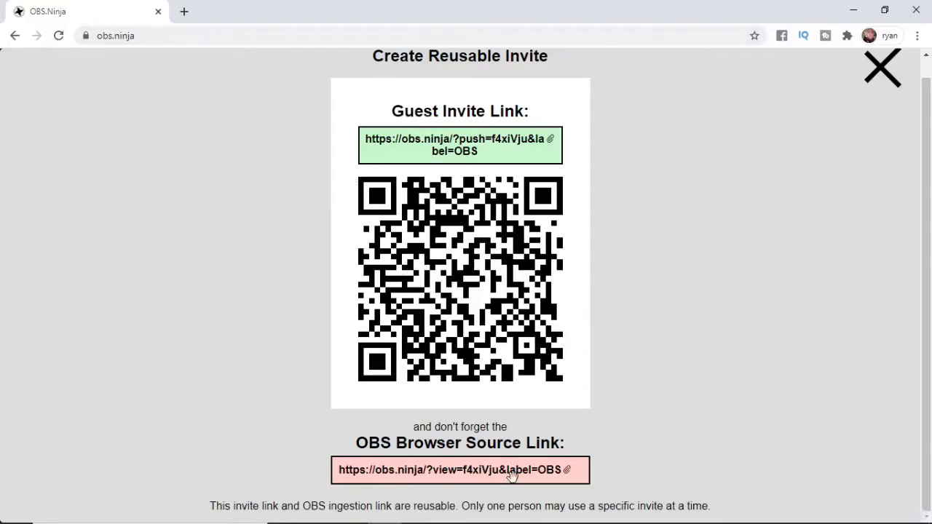
left_click(515, 471)
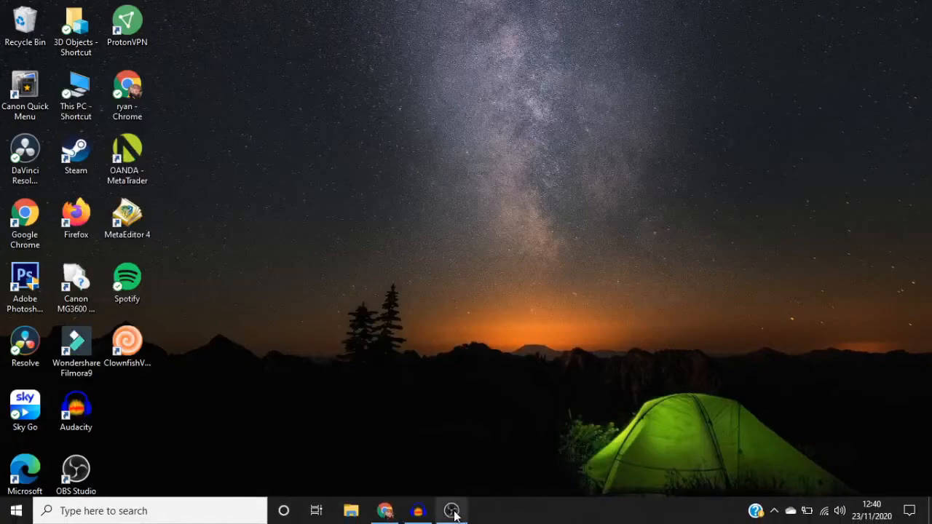
Step: In OBS Studio, add a new Browser source to the scene named obs
left_click(451, 510)
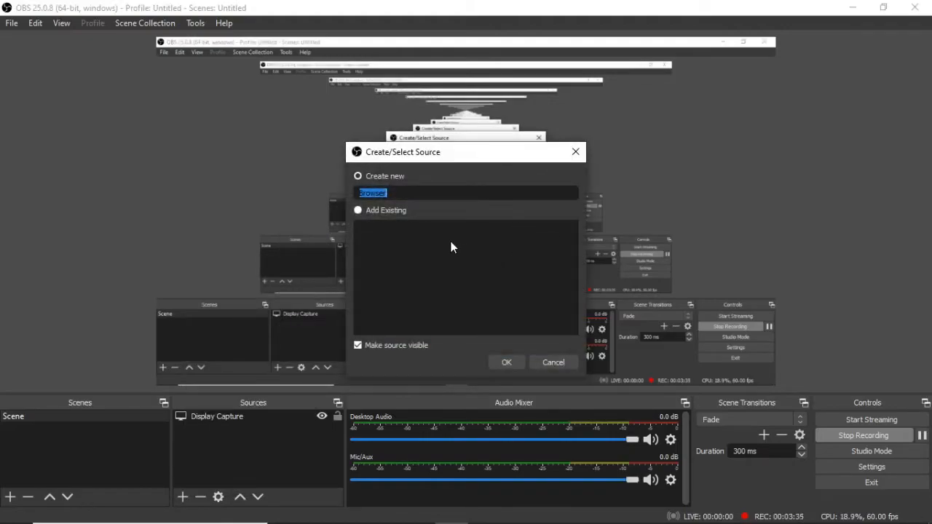
type("obj")
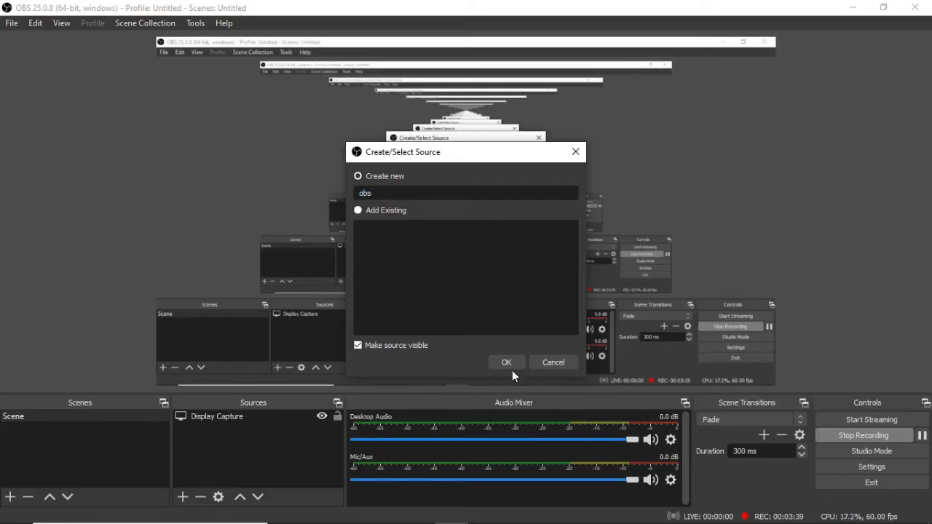
left_click(507, 361)
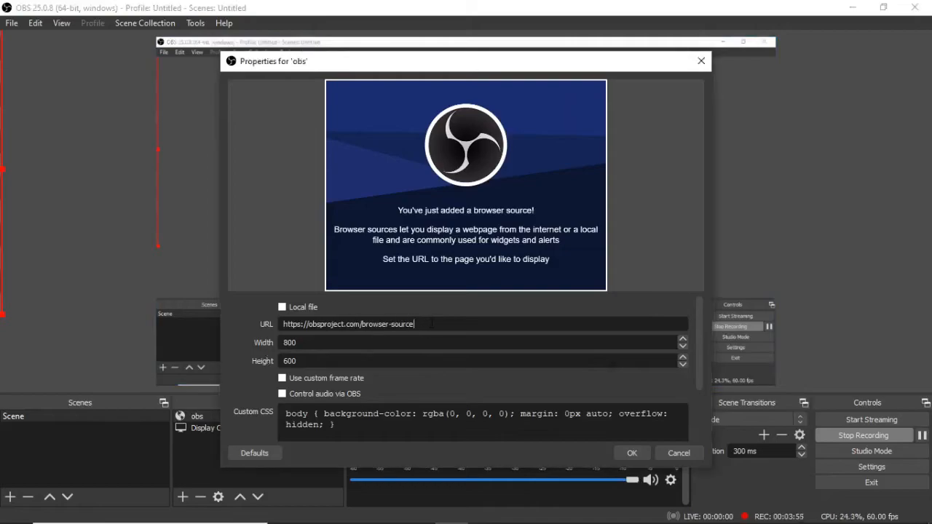
type("https://obs.ninja/?view=f4xiVju&label=OBS")
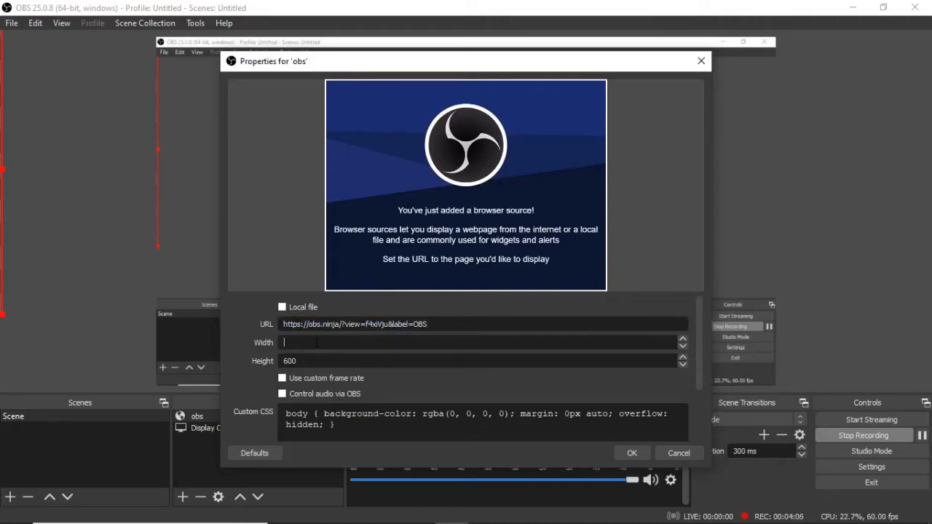
type("19")
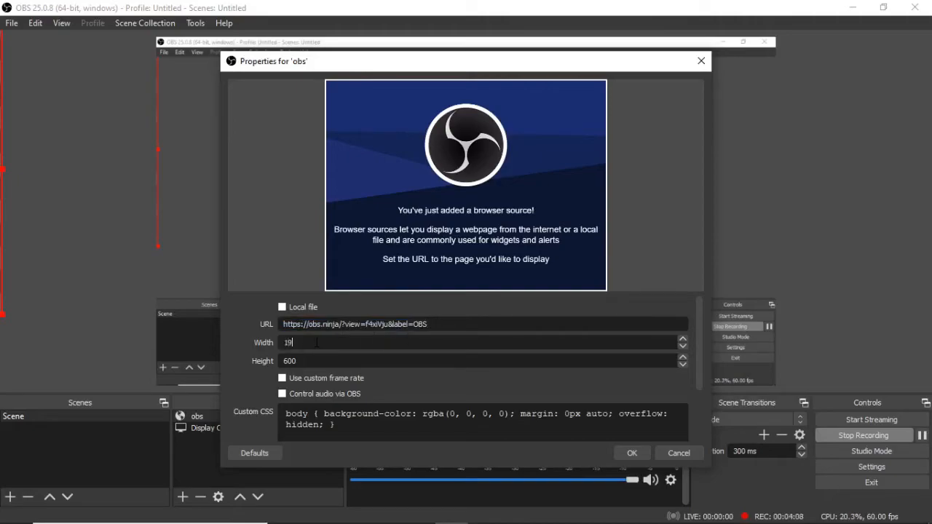
type("1080")
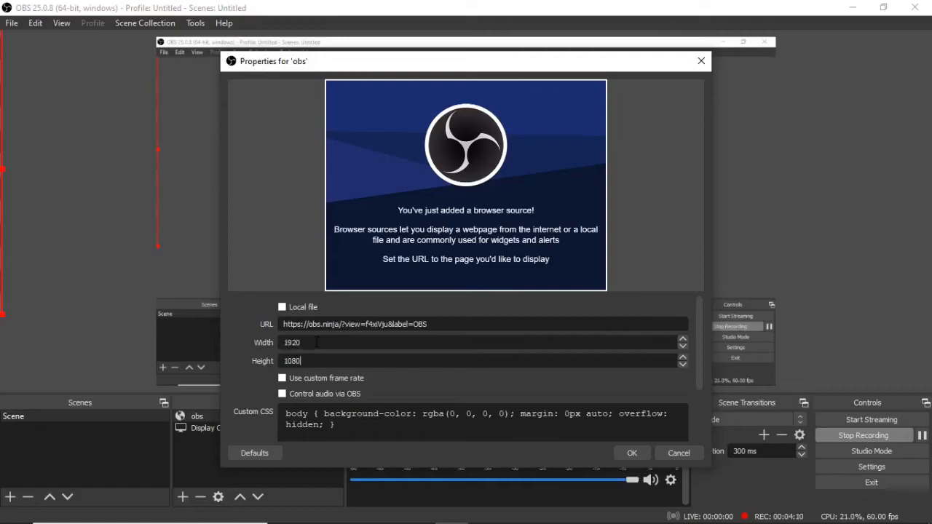
mouse_move(699, 333)
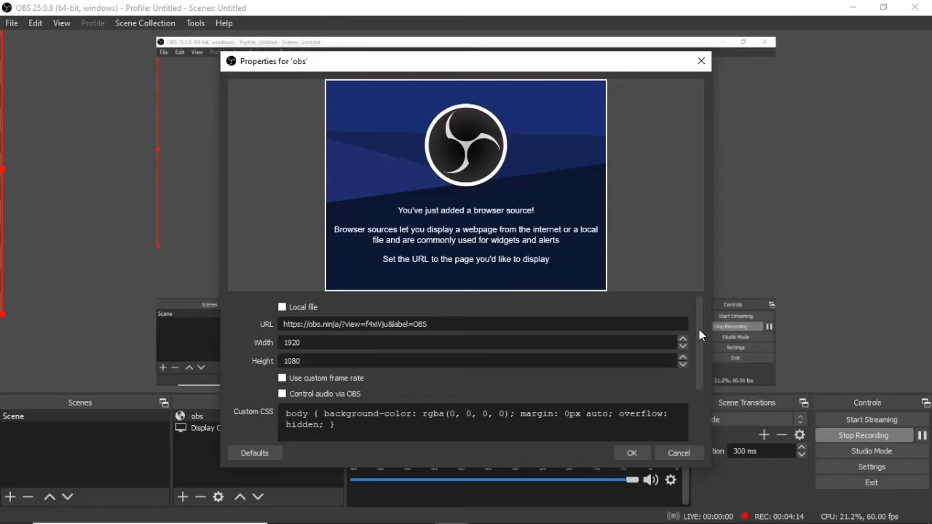
scroll("down", 3)
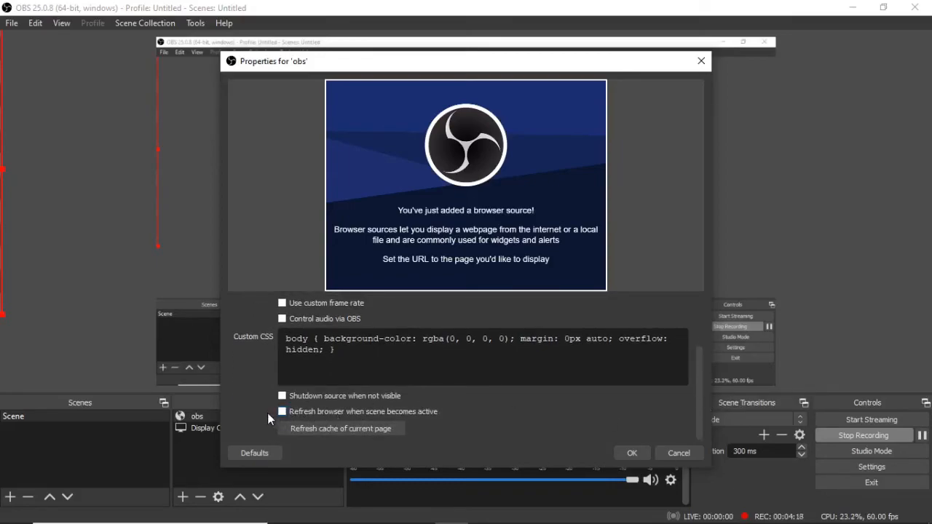
left_click(283, 411)
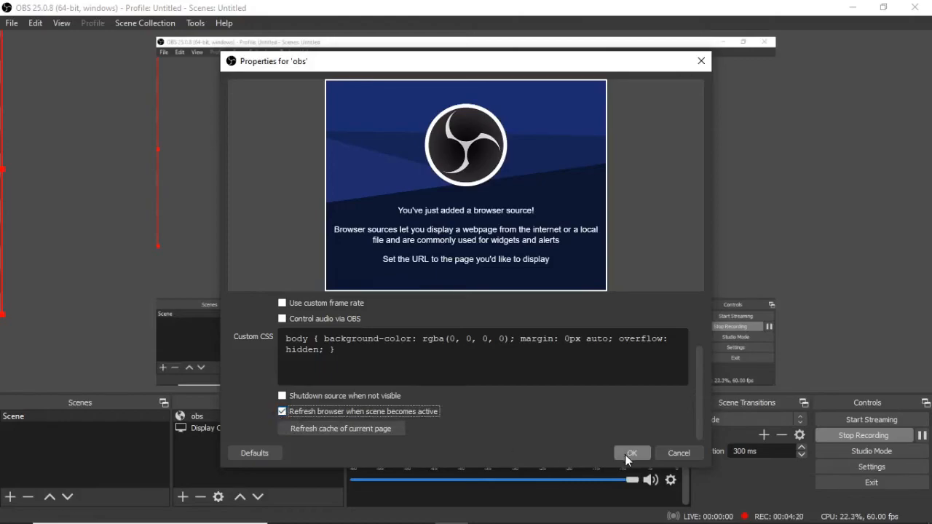
Step: Apply the browser source settings and start sharing the phone's camera on OBS.Ninja
left_click(633, 451)
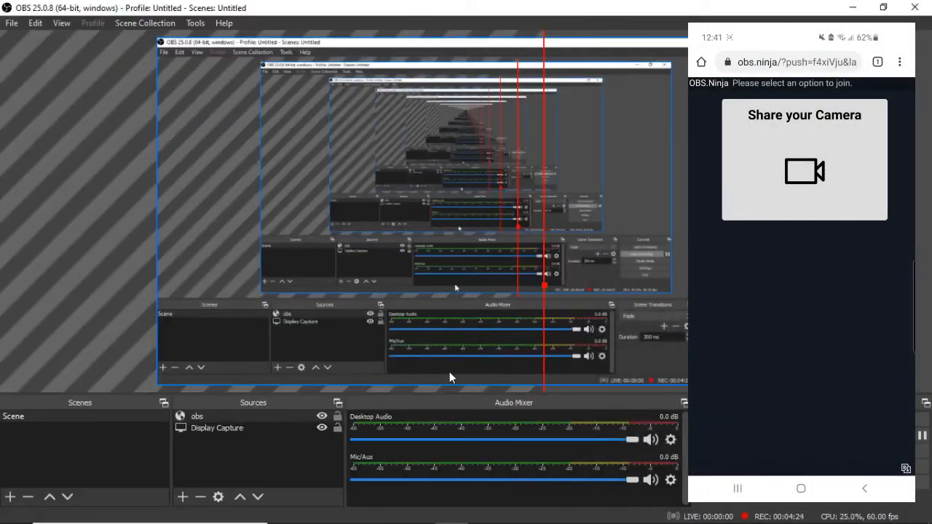
left_click(804, 172)
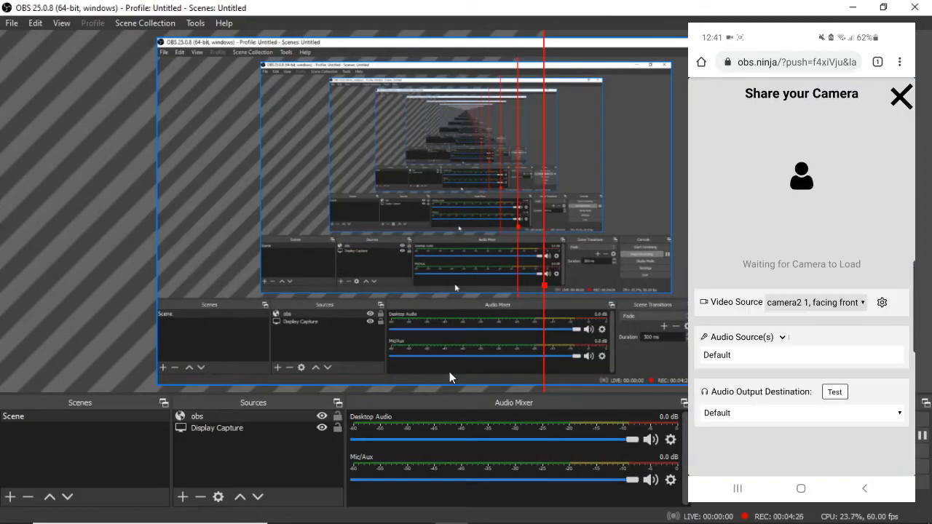